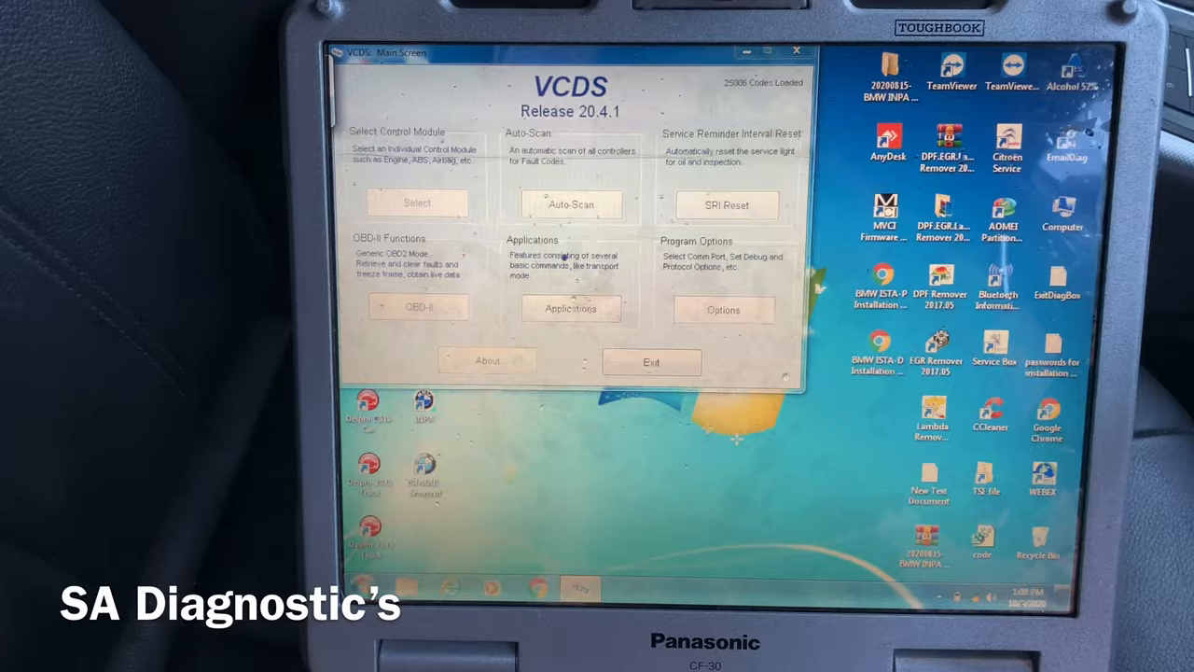
- Choose a single control module and connect to 19-CAN Gateway from the Installed list
{"action": "left_click", "coordinate": [417, 202]}
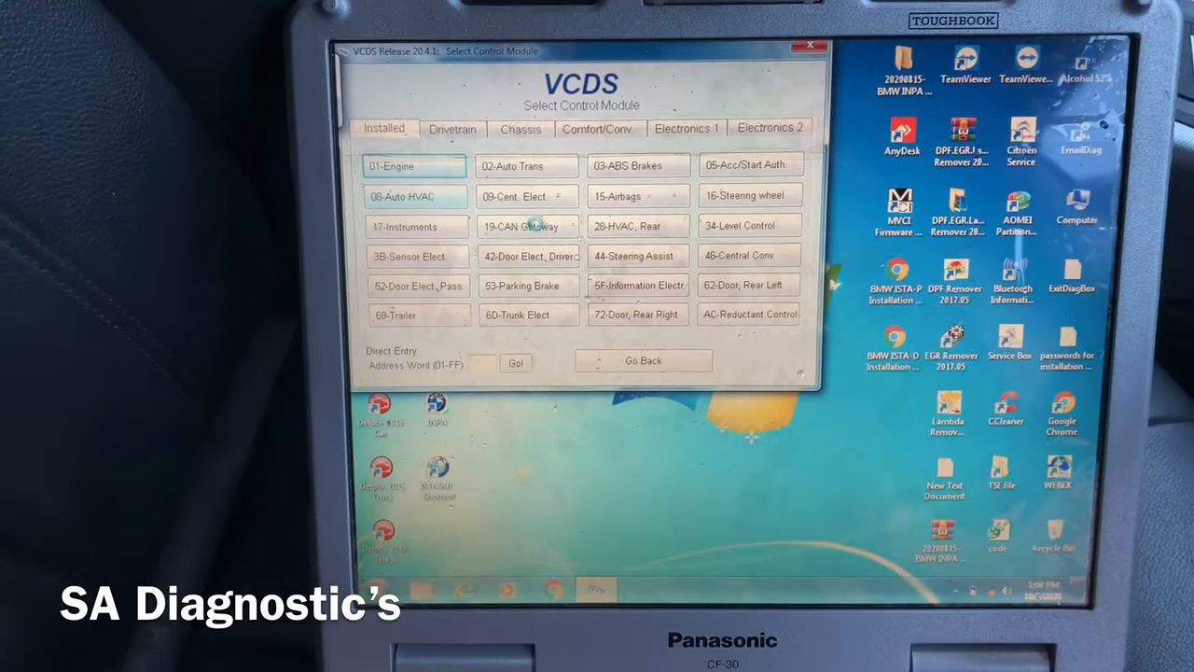
{"action": "left_click", "coordinate": [526, 226]}
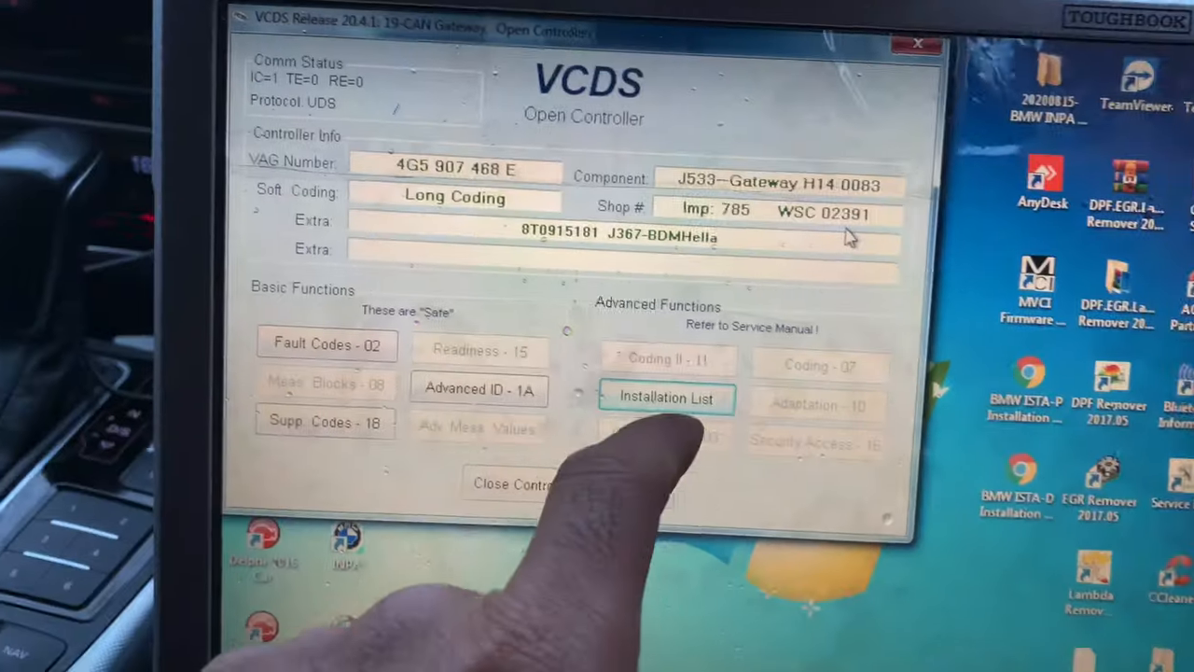
- Open the Gateway's Installation List and scroll down through the module checkboxes
{"action": "left_click", "coordinate": [666, 398]}
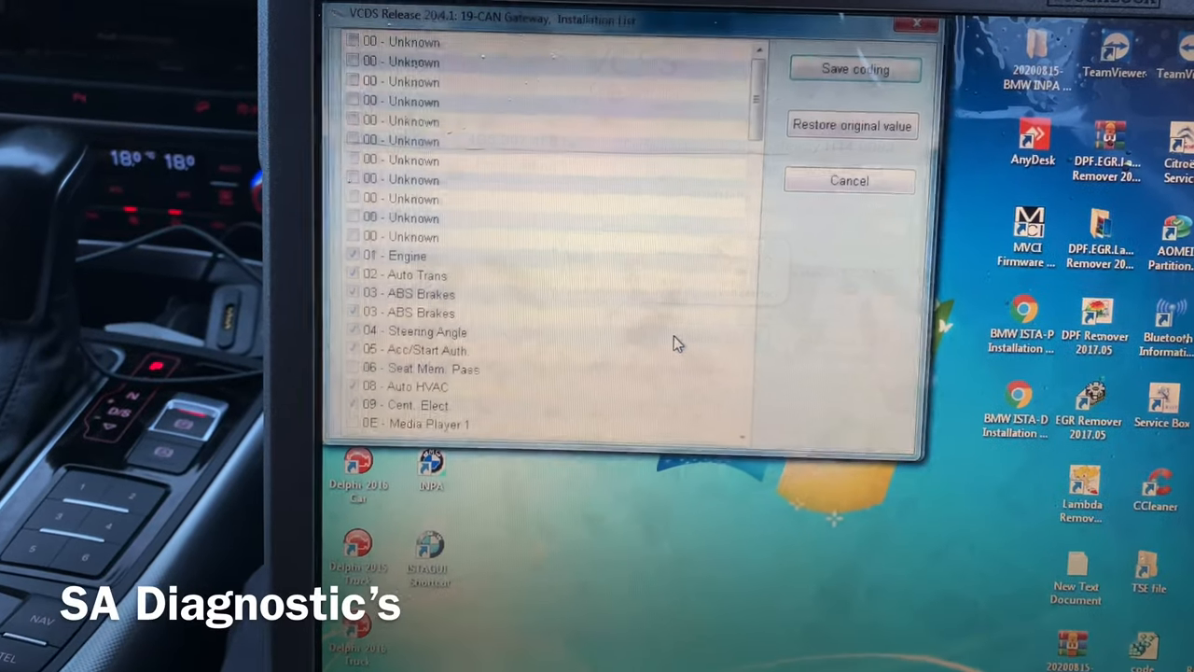
{"action": "scroll", "scroll_direction": "down", "scroll_amount": 3}
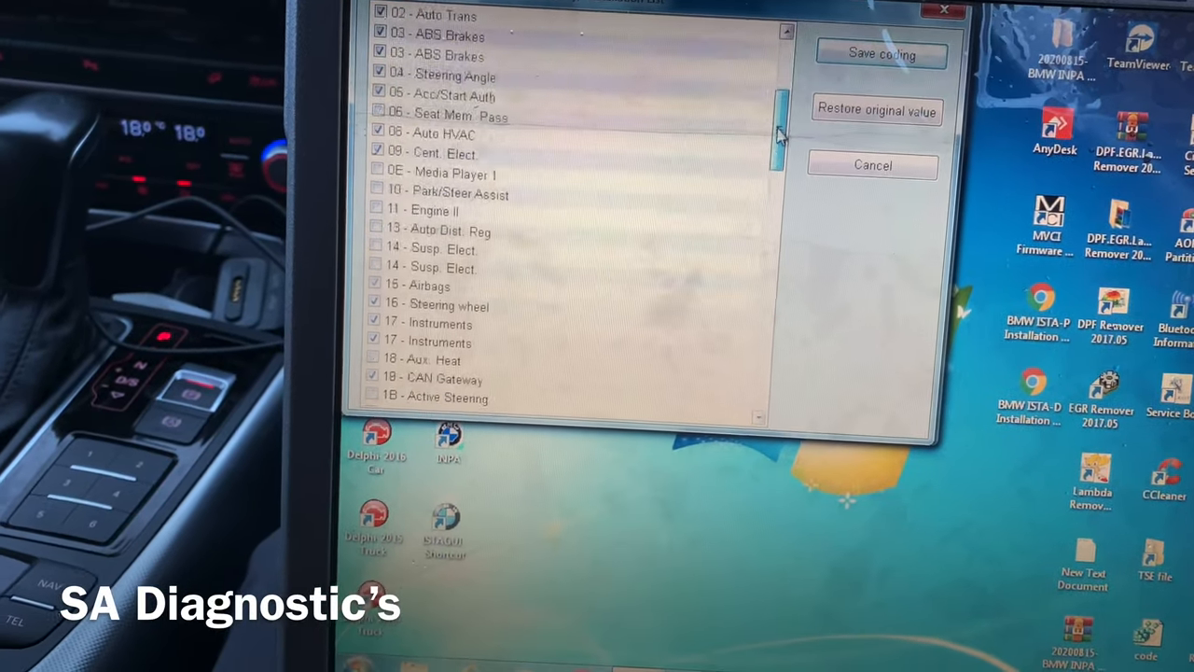
{"action": "scroll", "scroll_direction": "down", "scroll_amount": 3}
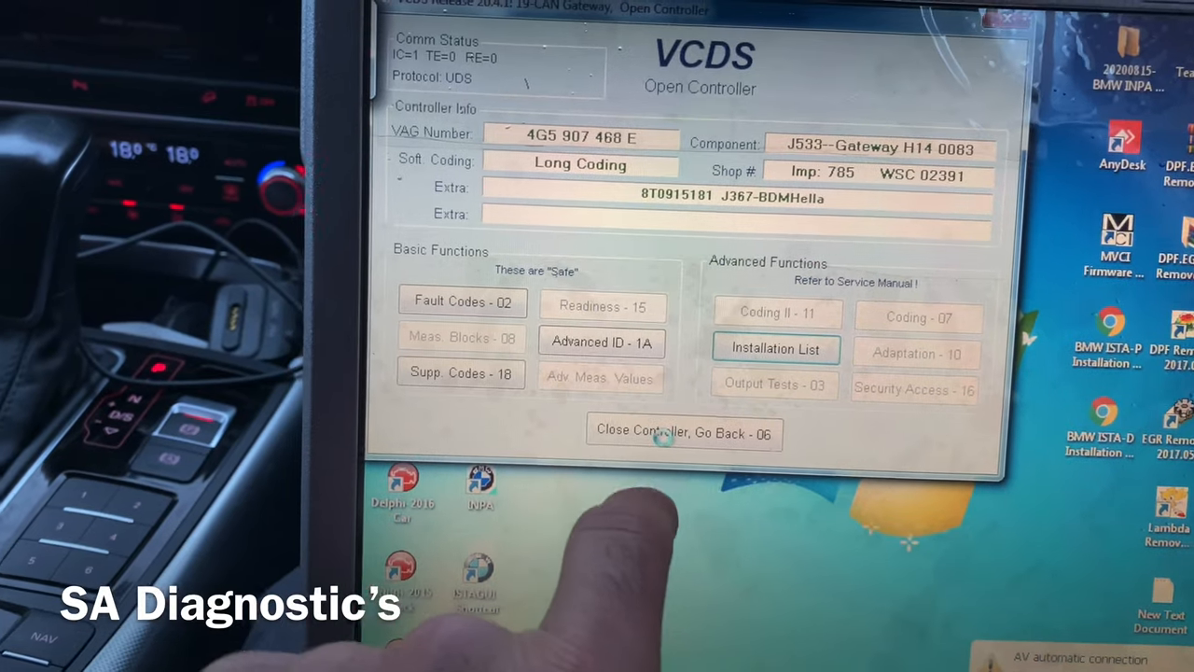
- Close the Gateway, connect to 01-Engine, and open its Coding Long Coding Helper
{"action": "left_click", "coordinate": [684, 432]}
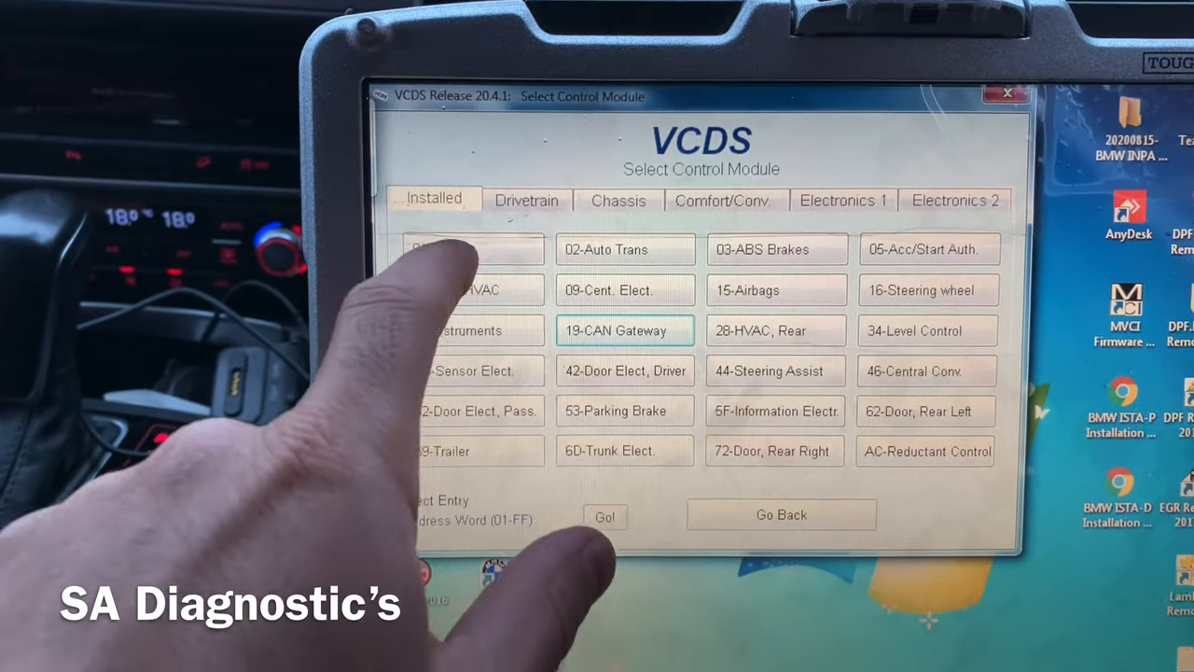
{"action": "left_click", "coordinate": [474, 249]}
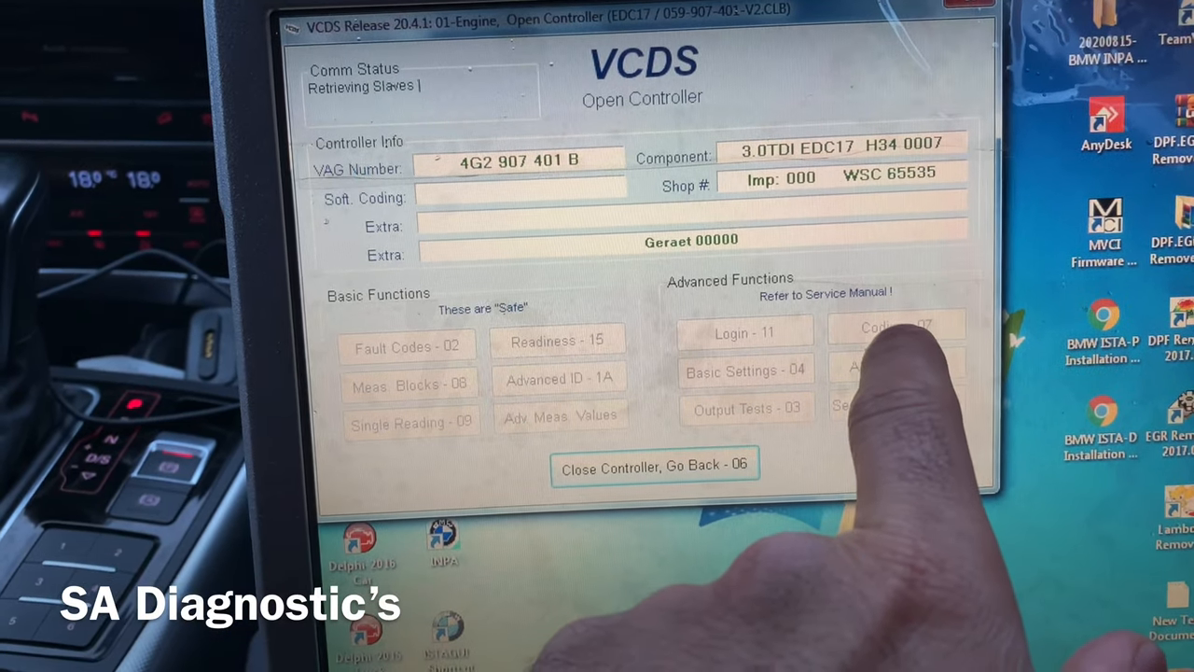
{"action": "left_click", "coordinate": [894, 326]}
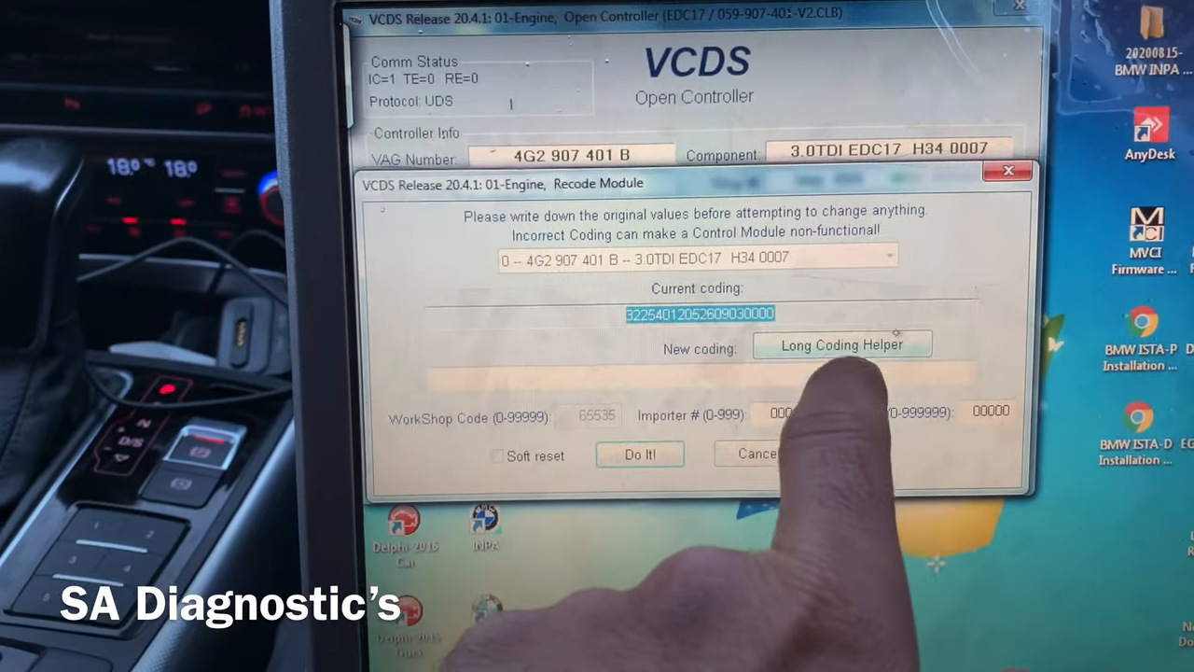
{"action": "left_click", "coordinate": [842, 344]}
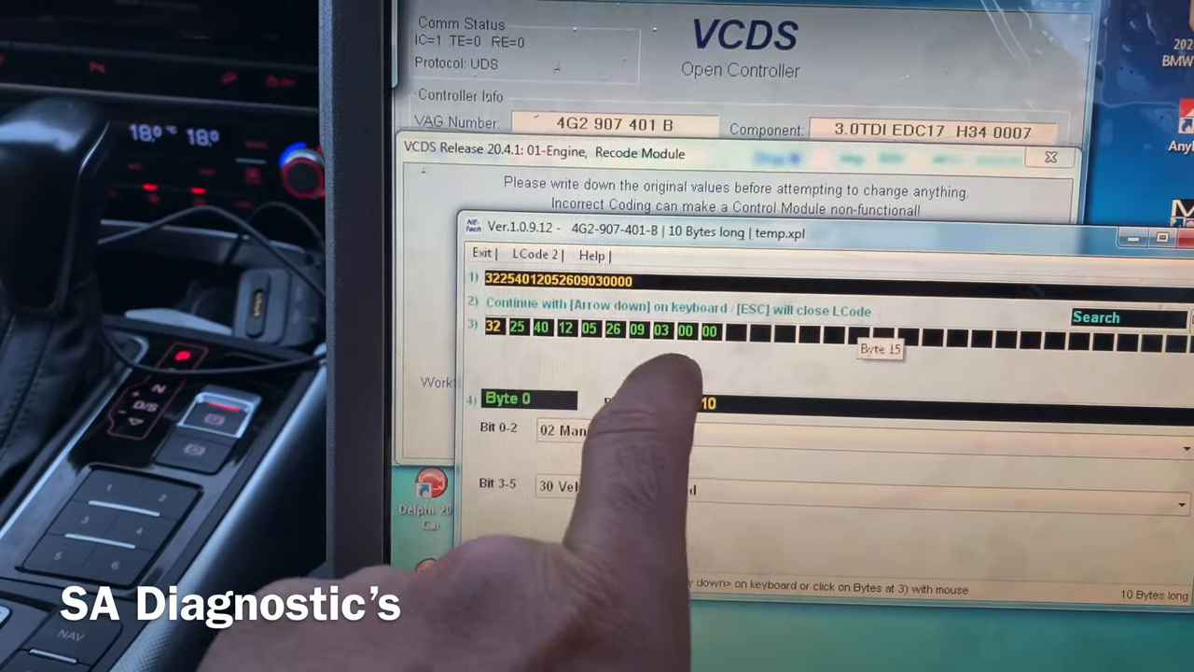